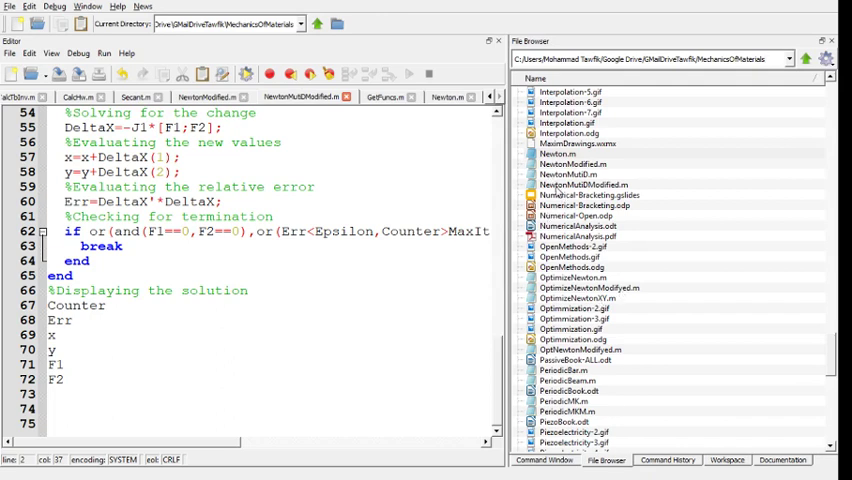
{"action": "mouse_move", "coordinate": [556, 192]}
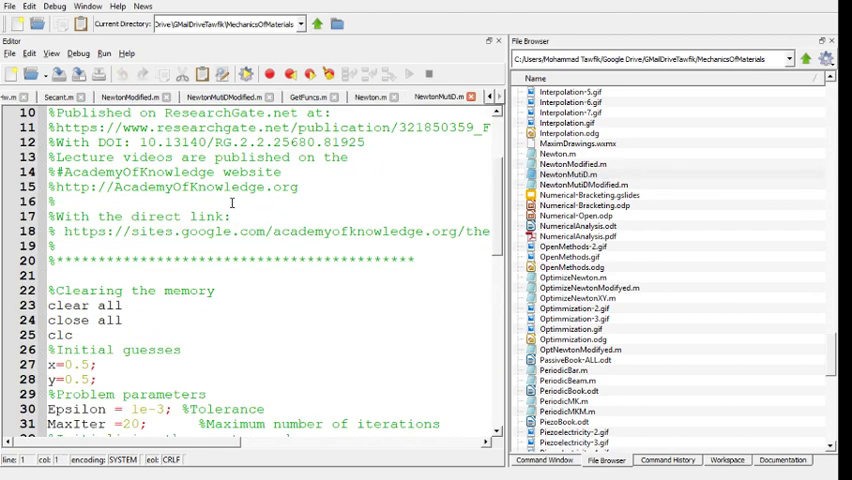
Step: Review the script's clear/close lines, then clear the Command Window with clc
{"action": "scroll", "scroll_direction": "down", "scroll_amount": 3}
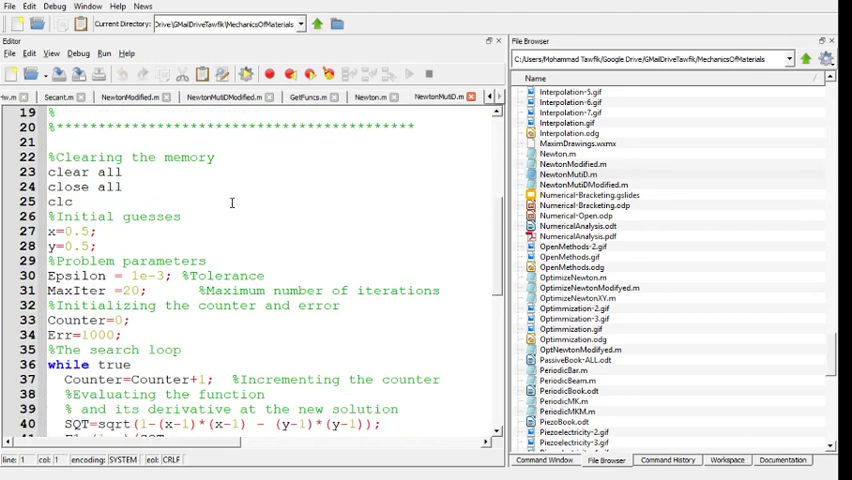
{"action": "left_click_drag", "start_coordinate": [48, 172], "coordinate": [96, 188]}
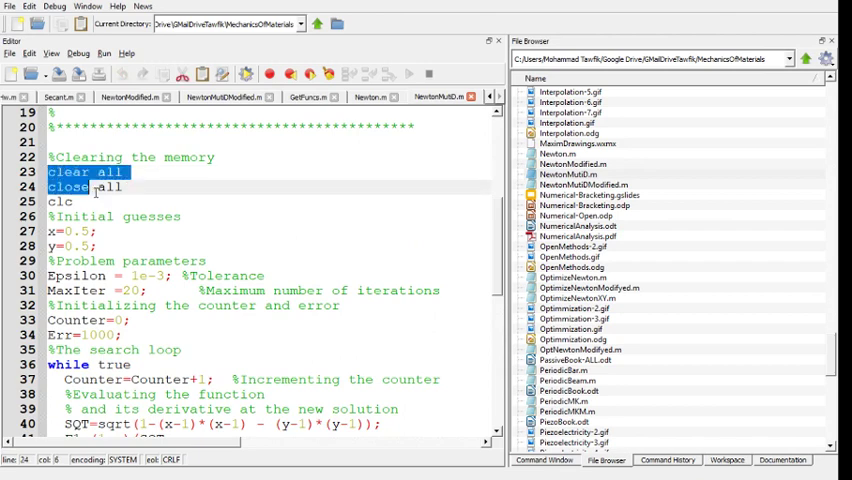
{"action": "scroll", "scroll_direction": "down", "scroll_amount": 3}
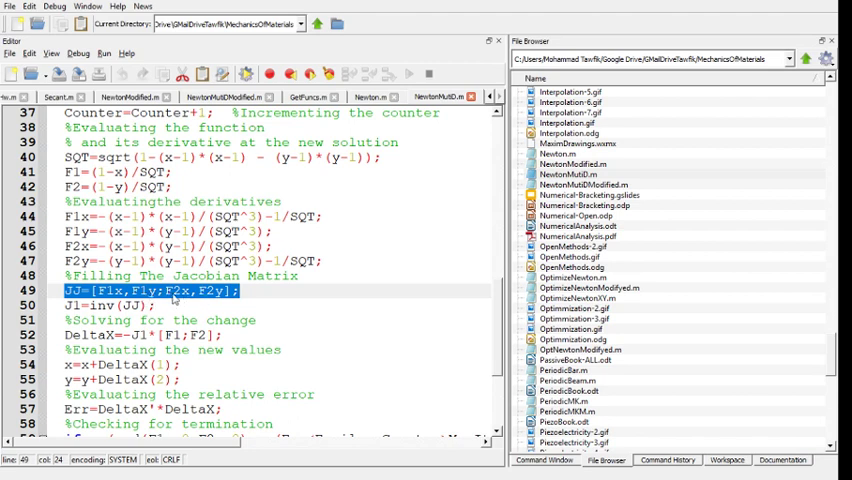
{"action": "mouse_move", "coordinate": [216, 302]}
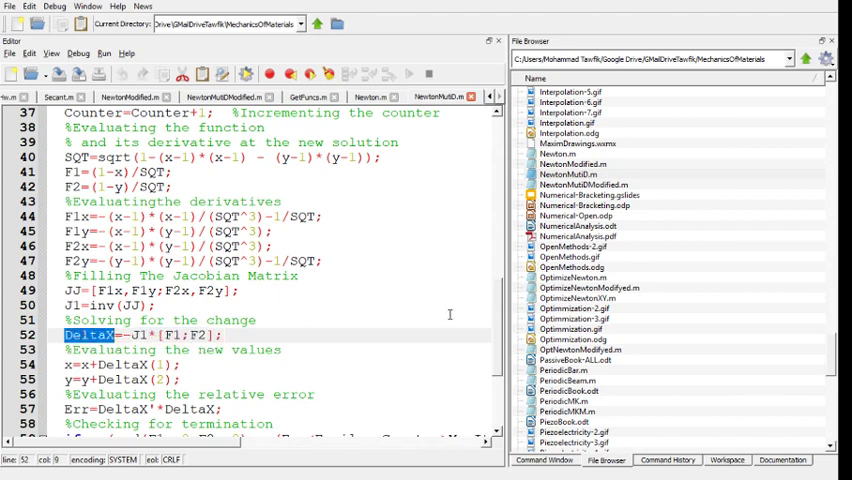
{"action": "scroll", "scroll_direction": "down", "scroll_amount": 3}
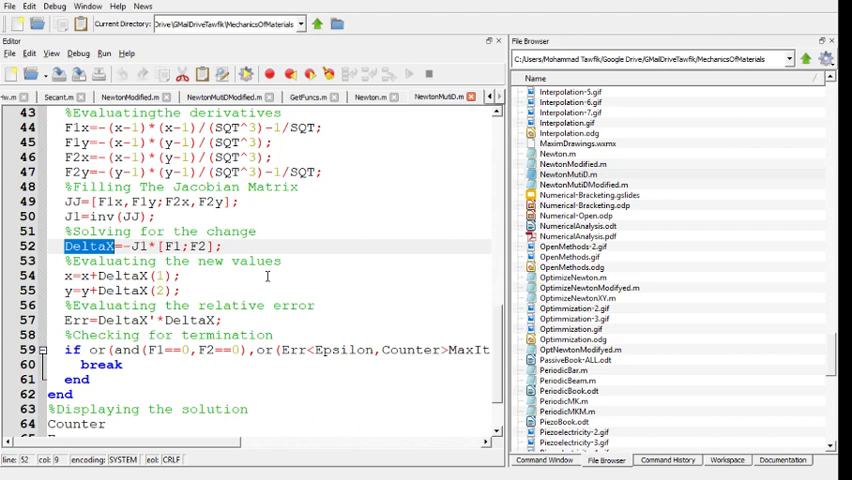
{"action": "scroll", "scroll_direction": "down", "scroll_amount": 3}
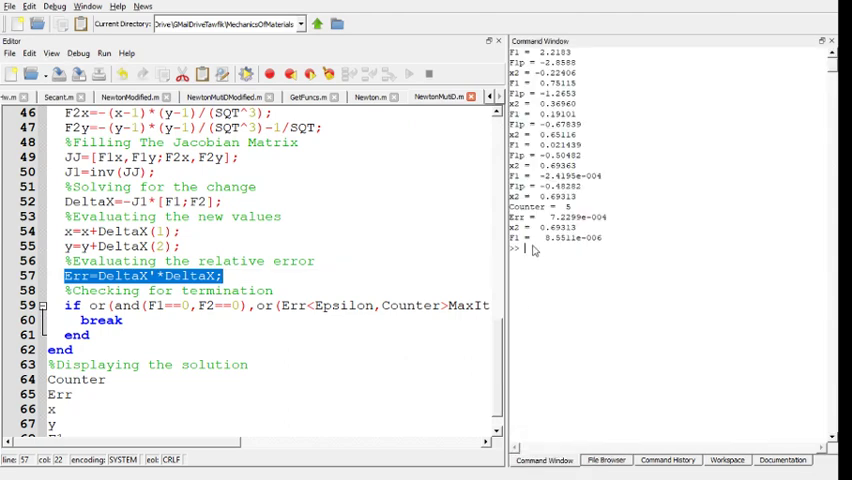
{"action": "type", "text": "clc"}
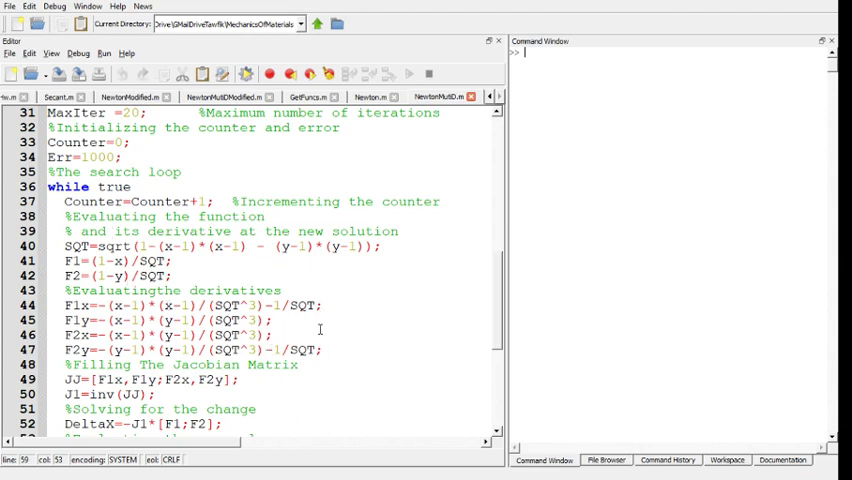
Step: Run the Newton-Raphson script and pick out the converged x≈1 value after 4 iterations
{"action": "scroll", "scroll_direction": "down", "scroll_amount": 3}
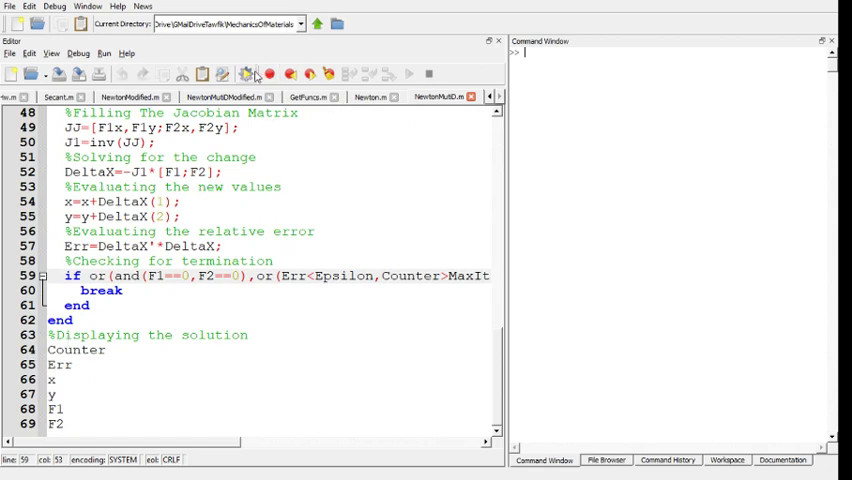
{"action": "left_click", "coordinate": [244, 74]}
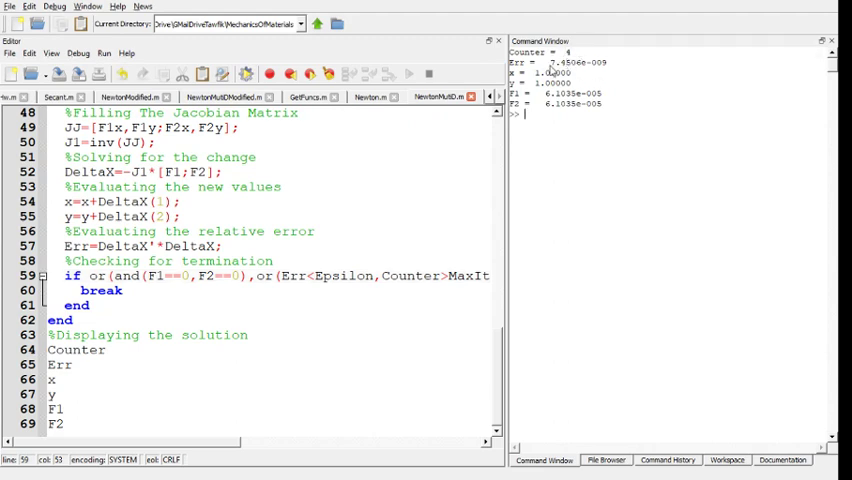
{"action": "double_click", "coordinate": [576, 62]}
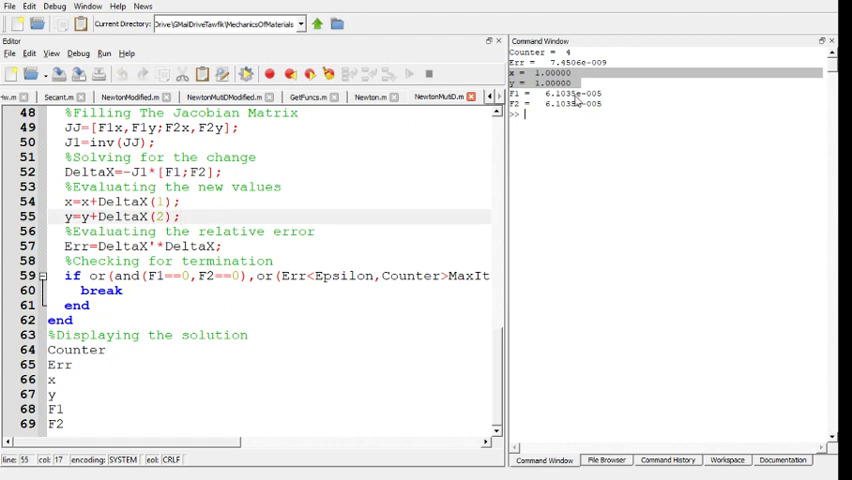
Step: Scroll through the modified script to its finite-difference Jacobian section
{"action": "scroll", "scroll_direction": "down", "scroll_amount": 3}
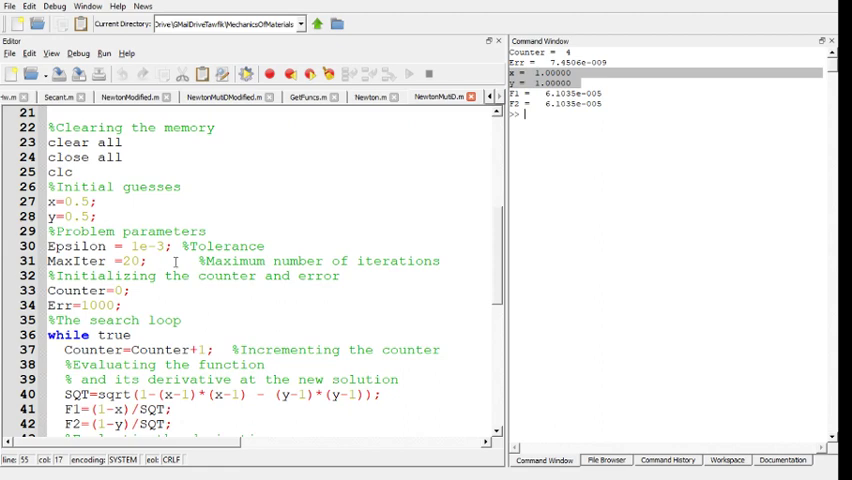
{"action": "scroll", "scroll_direction": "down", "scroll_amount": 3}
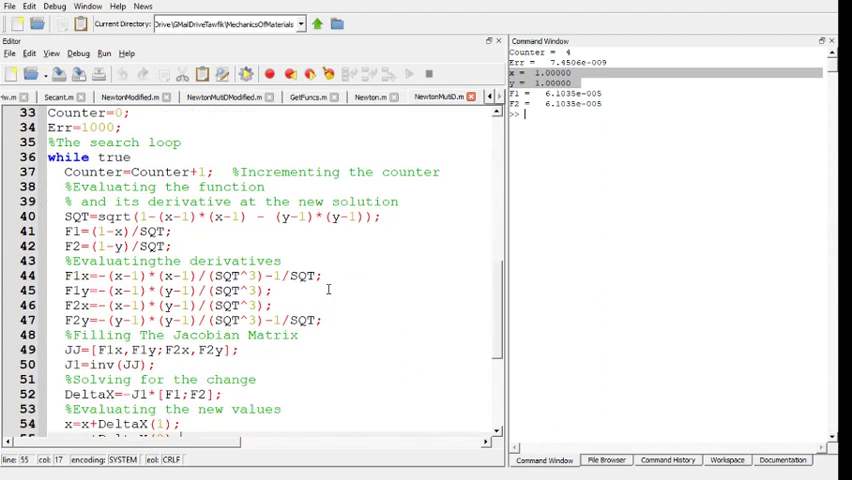
{"action": "scroll", "scroll_direction": "down", "scroll_amount": 3}
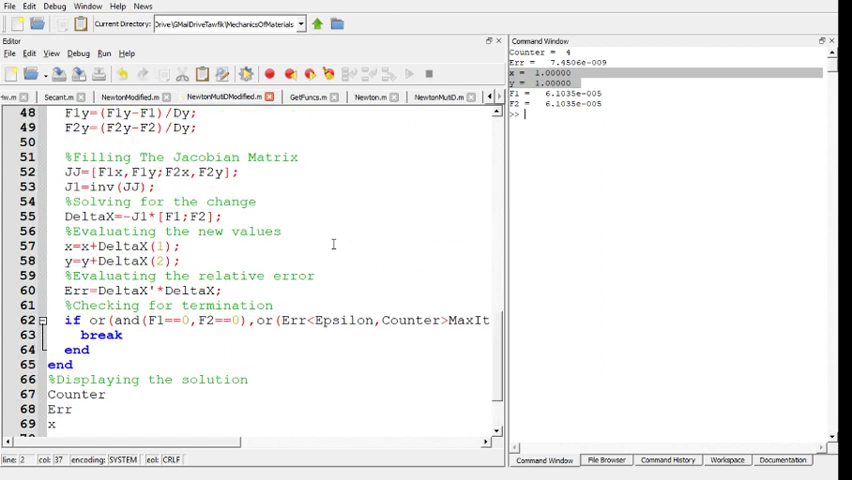
{"action": "scroll", "scroll_direction": "up", "scroll_amount": 3}
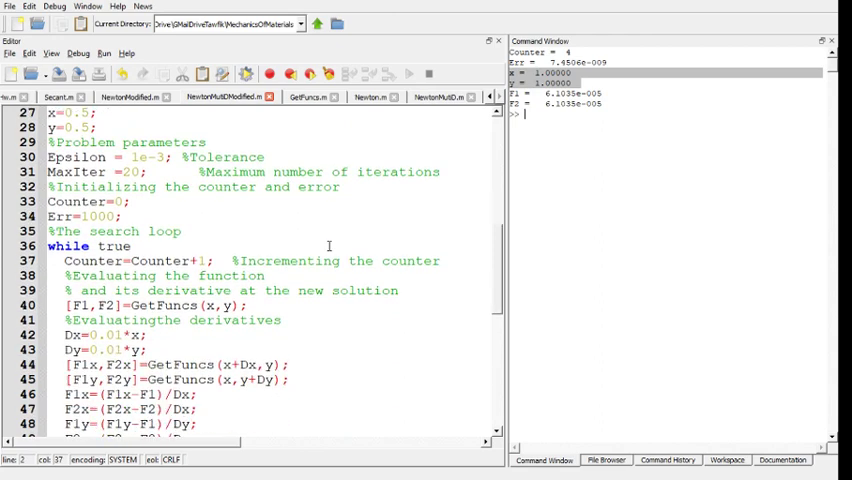
{"action": "scroll", "scroll_direction": "down", "scroll_amount": 3}
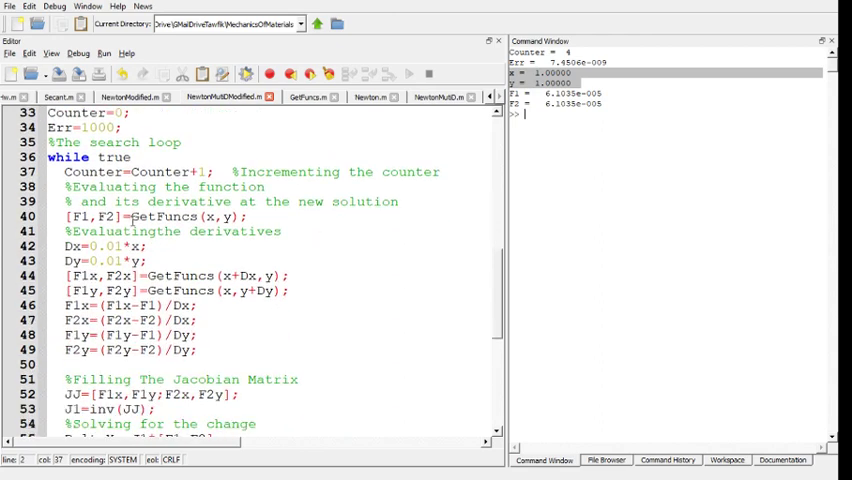
{"action": "double_click", "coordinate": [164, 216]}
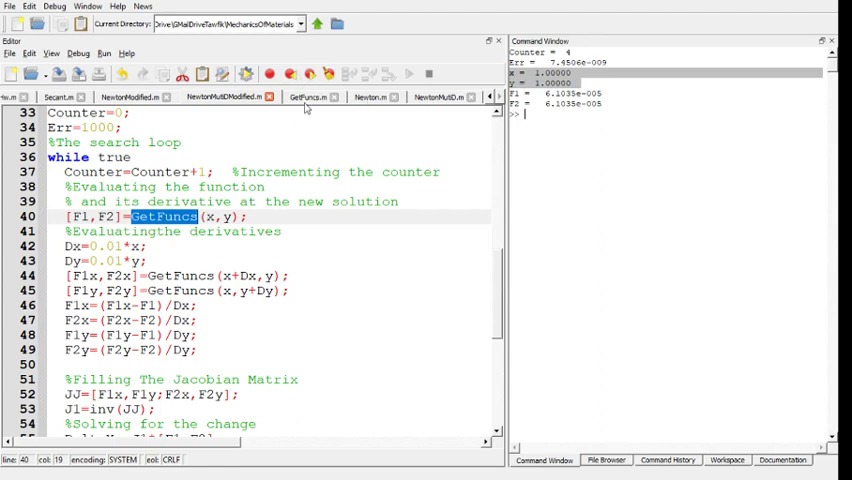
Step: Show the GetFuncs.m file and mark its (x,y) input arguments
{"action": "left_click", "coordinate": [308, 96]}
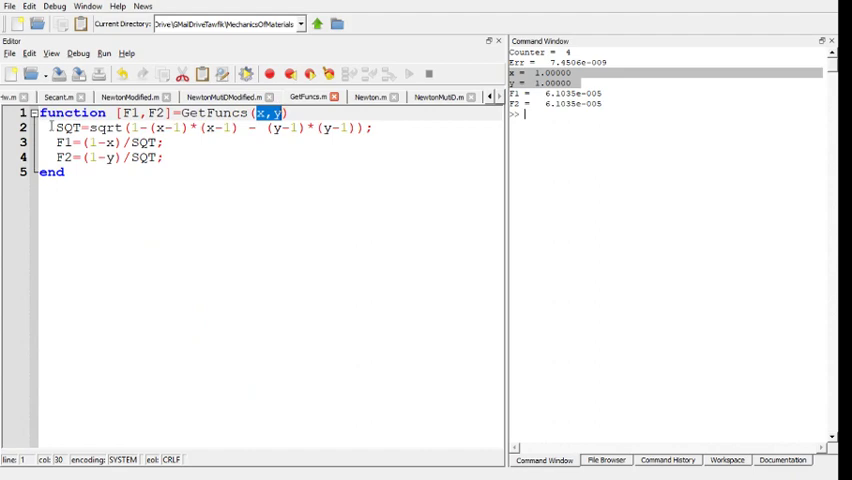
{"action": "left_click_drag", "start_coordinate": [52, 142], "coordinate": [172, 156]}
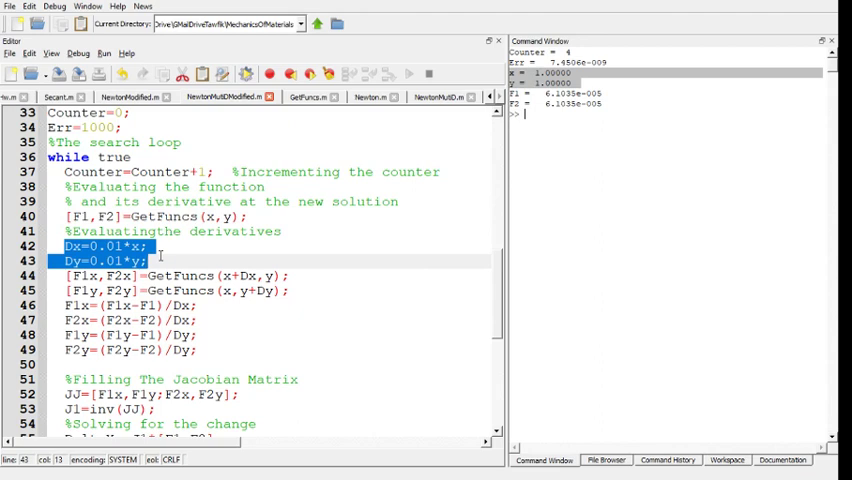
Step: Return to NewtonMultModified.m at the Dx, Dy and GetFuncs lines 42–45
{"action": "left_click", "coordinate": [118, 246]}
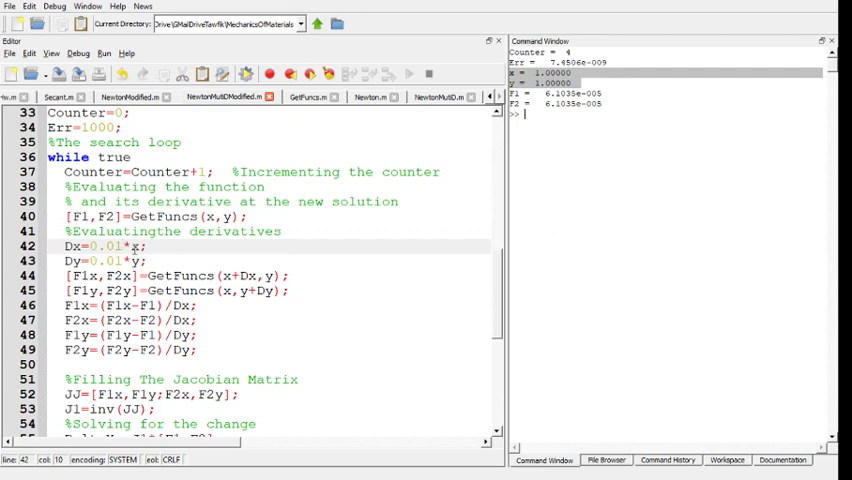
{"action": "mouse_move", "coordinate": [368, 264]}
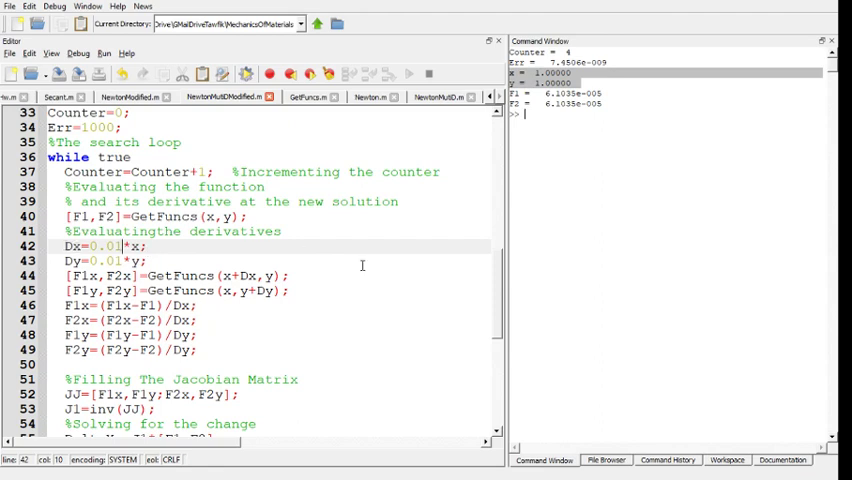
{"action": "mouse_move", "coordinate": [182, 246]}
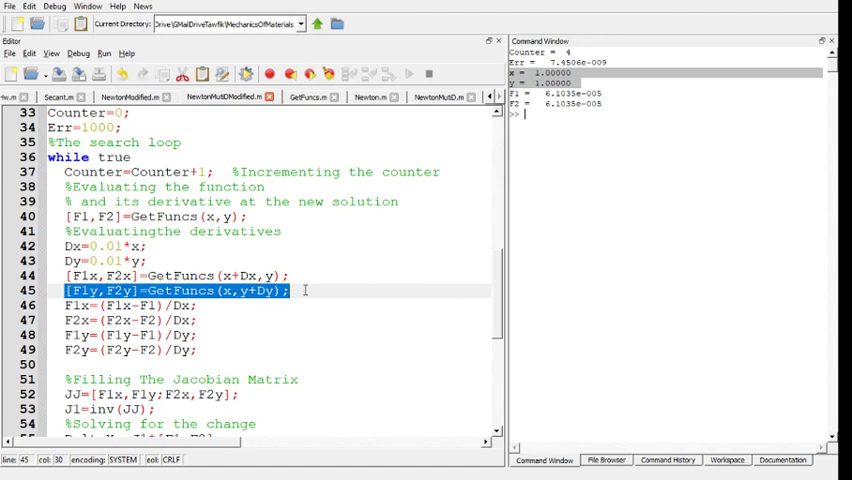
{"action": "mouse_move", "coordinate": [236, 264]}
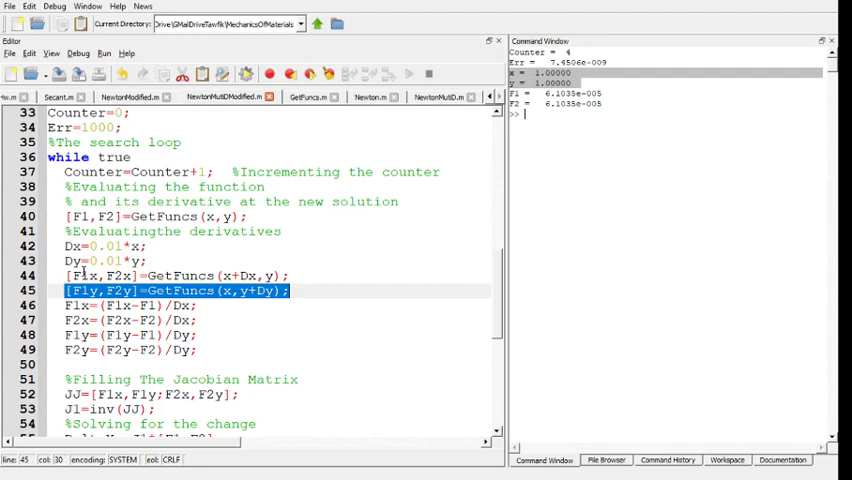
{"action": "mouse_move", "coordinate": [132, 302]}
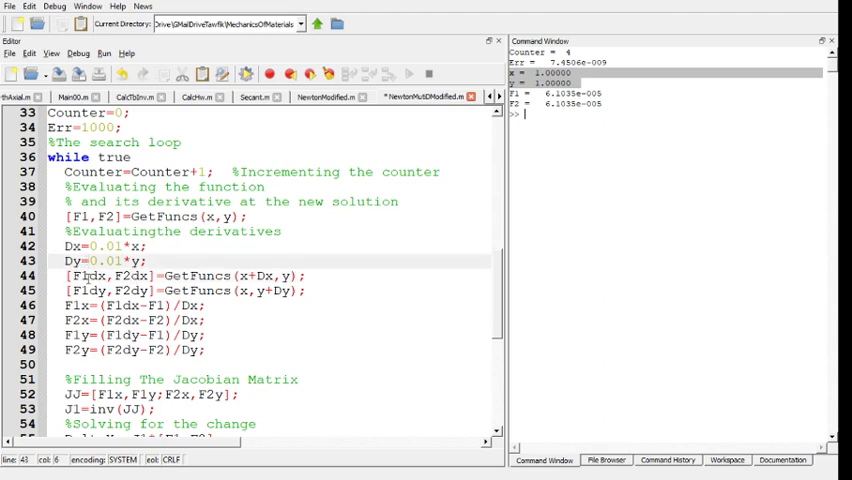
Step: Check the renamed F2dx and F2dy variables in the derivative calculations
{"action": "double_click", "coordinate": [90, 276]}
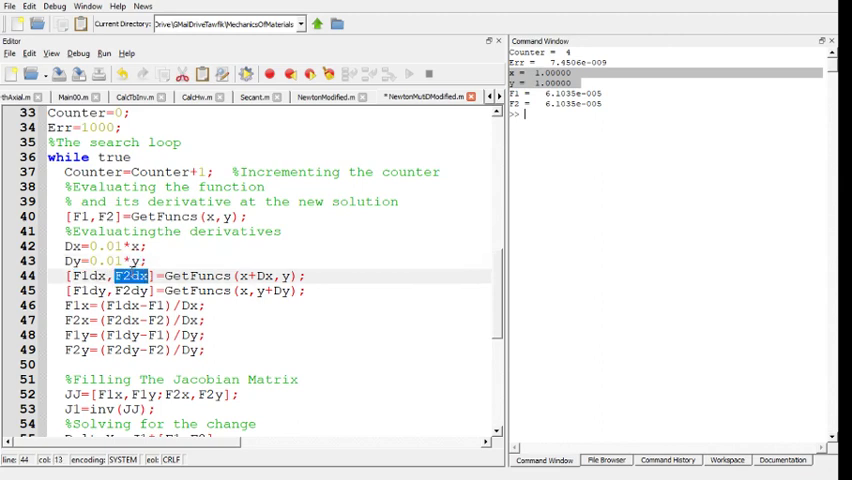
{"action": "double_click", "coordinate": [88, 290]}
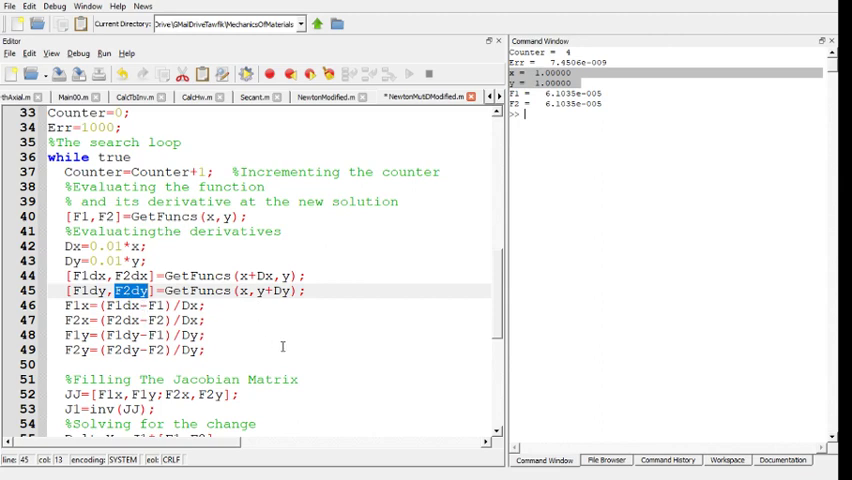
Step: Rerun the finite-difference script, converging again to x≈1, y≈2 with tiny error
{"action": "scroll", "scroll_direction": "down", "scroll_amount": 3}
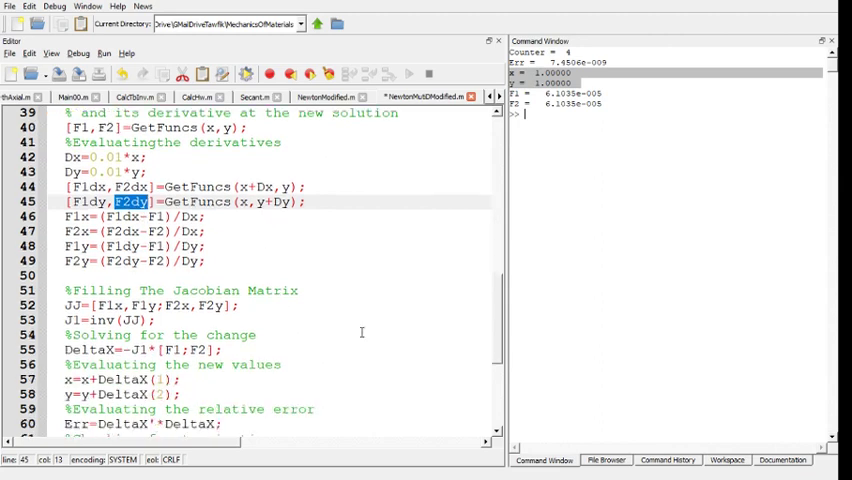
{"action": "scroll", "scroll_direction": "down", "scroll_amount": 3}
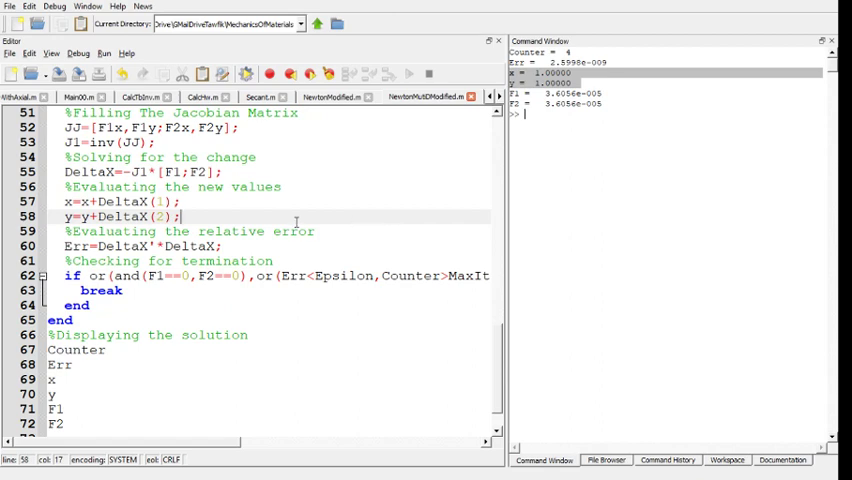
{"action": "mouse_move", "coordinate": [296, 224]}
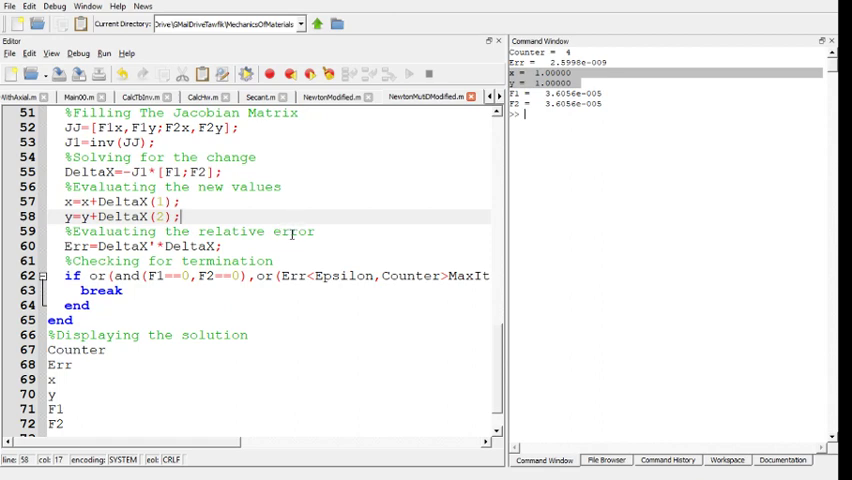
{"action": "left_click", "coordinate": [290, 232]}
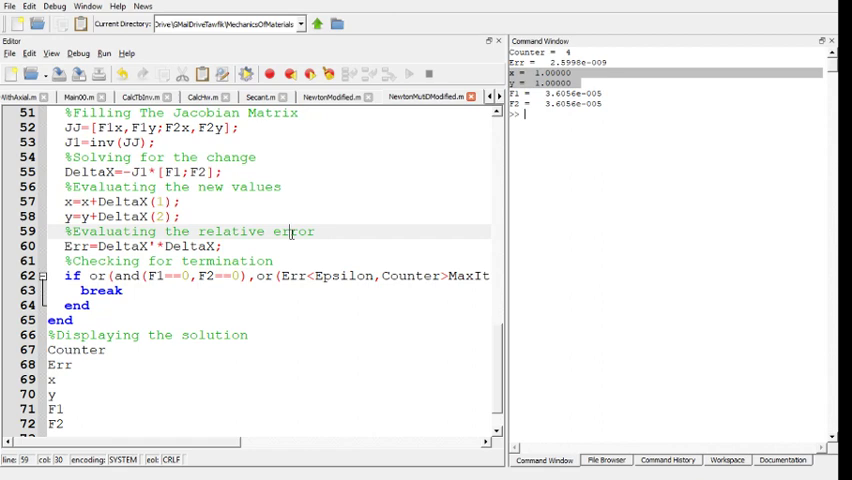
{"action": "mouse_move", "coordinate": [392, 234]}
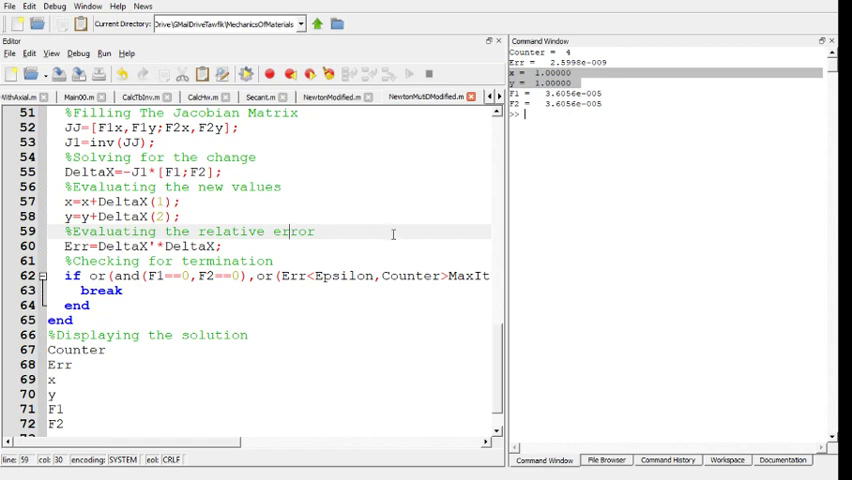